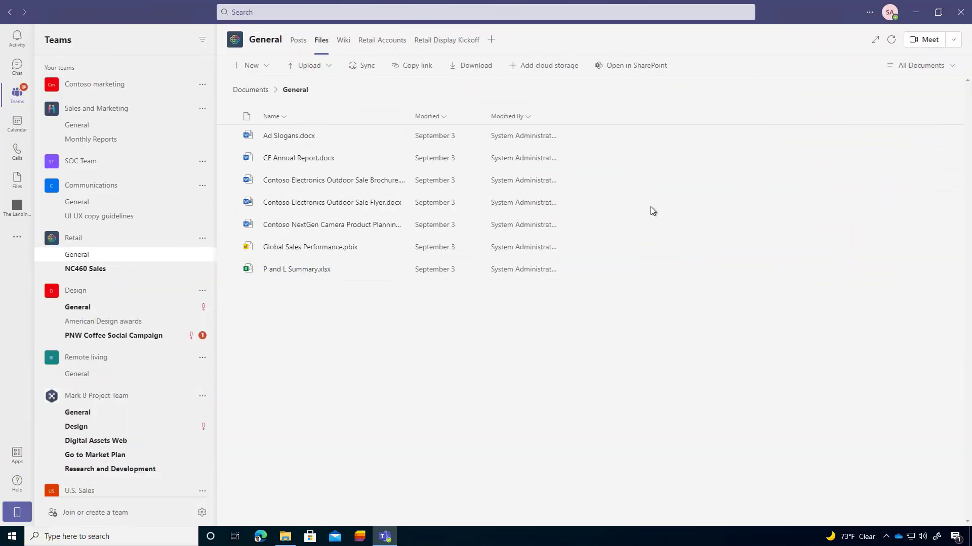
mouse_move(273, 90)
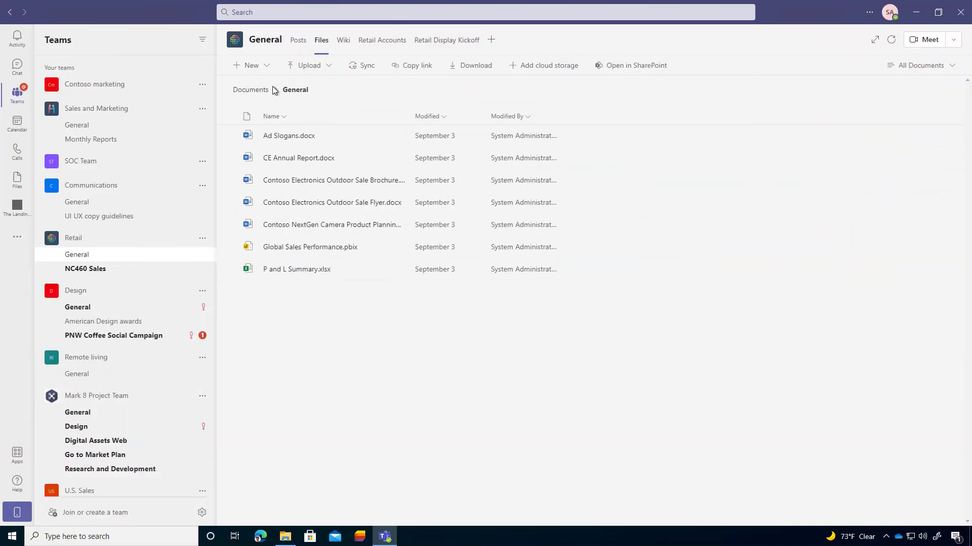
mouse_move(356, 52)
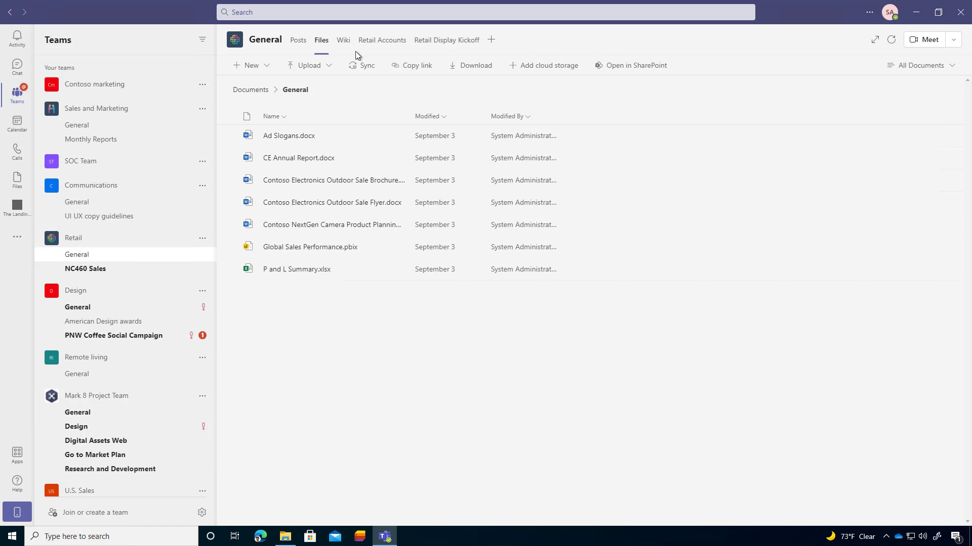
mouse_move(379, 118)
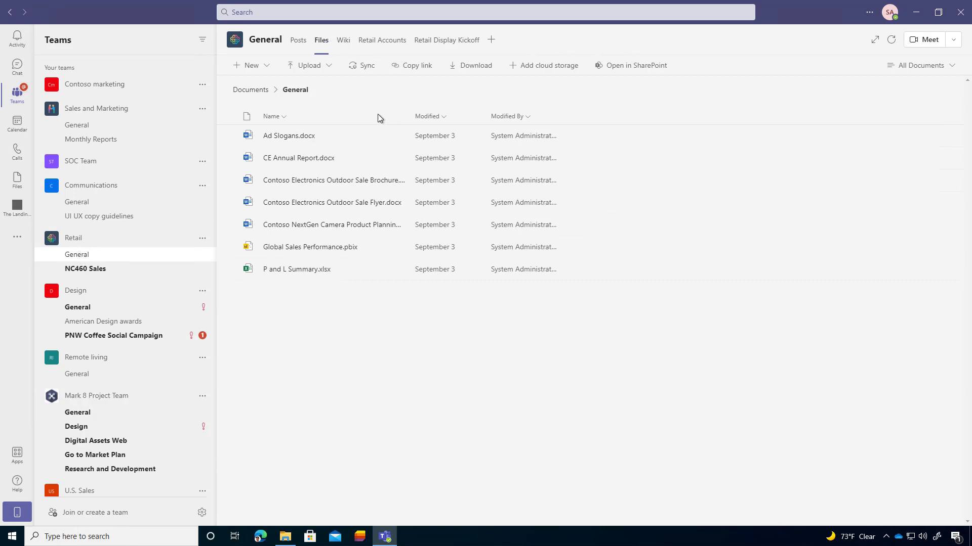
mouse_move(231, 138)
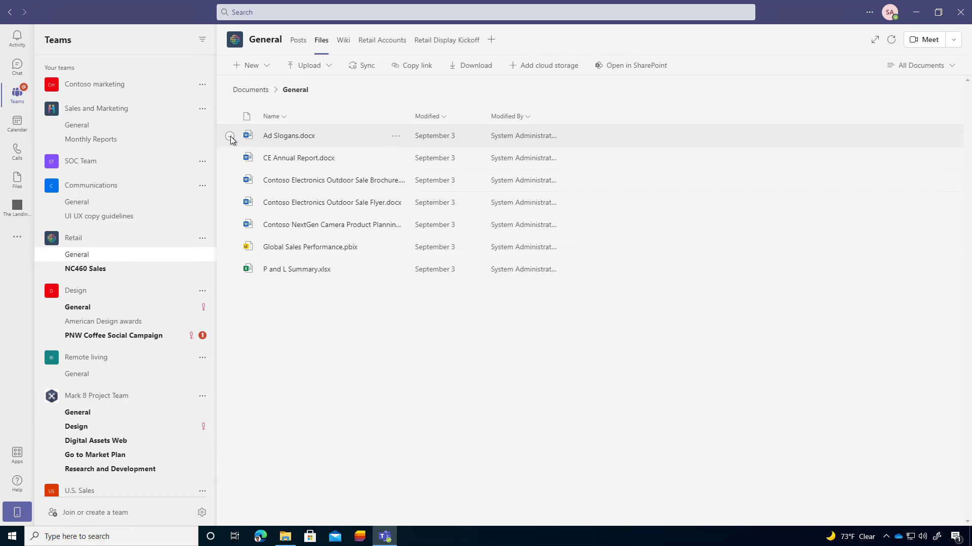
Step: For Ad Slogans.docx, reach the Change default dialog, choose Teams, then revert to Desktop app
left_click(231, 137)
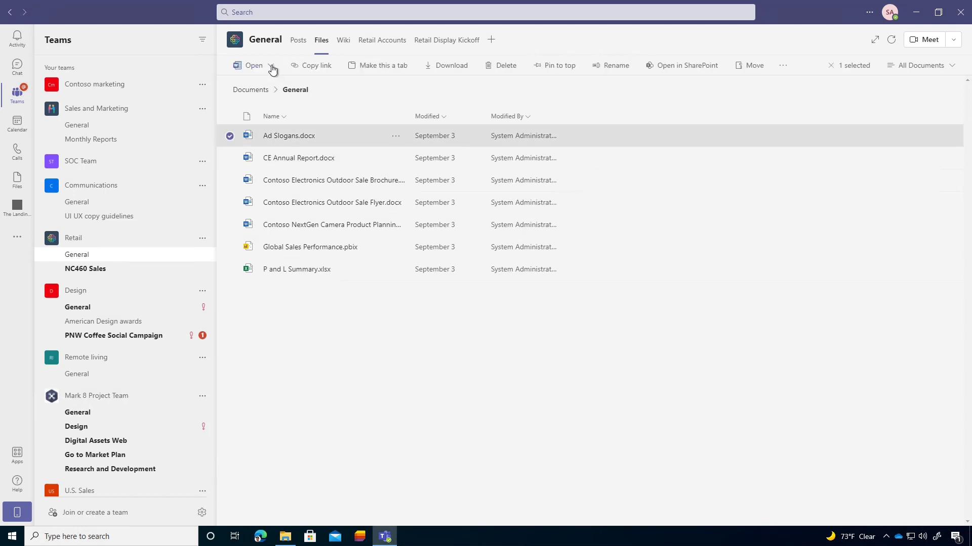
left_click(273, 64)
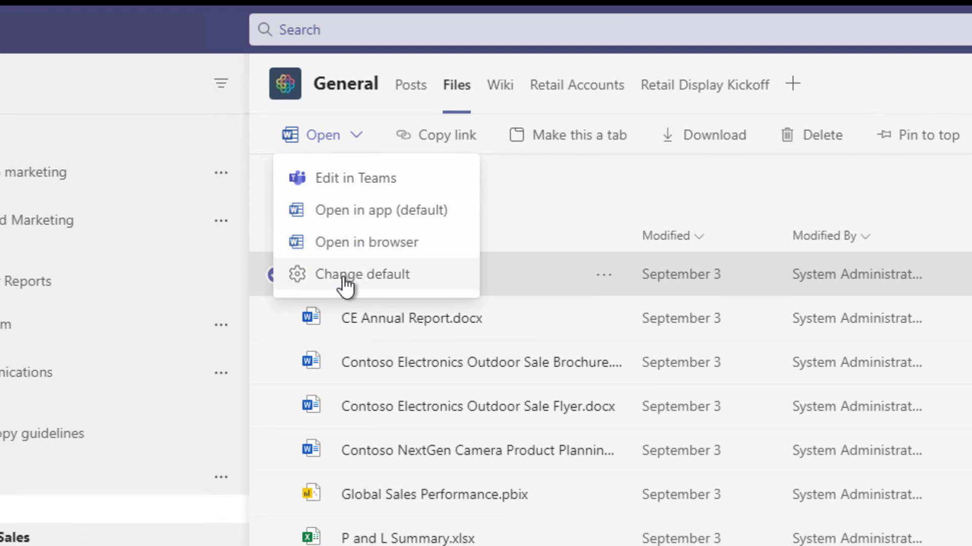
left_click(362, 274)
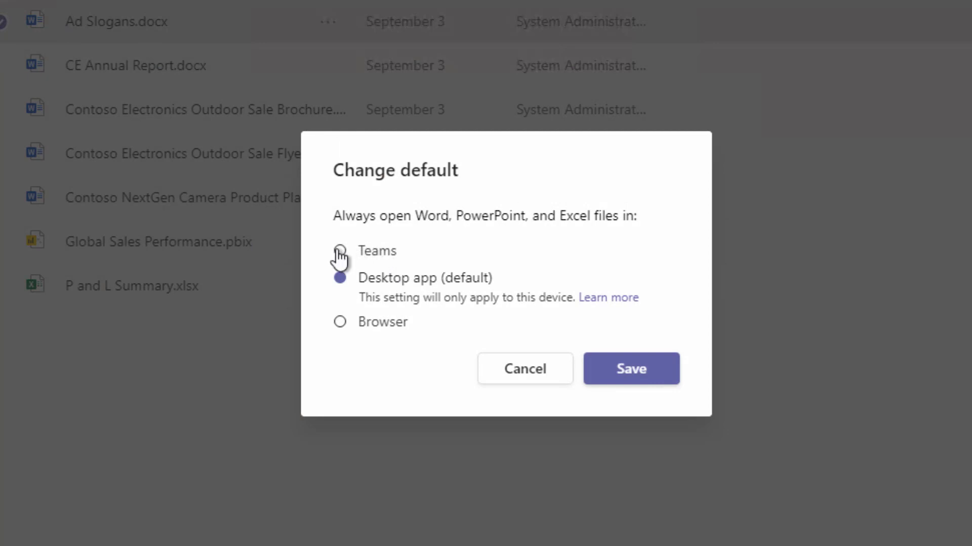
left_click(340, 251)
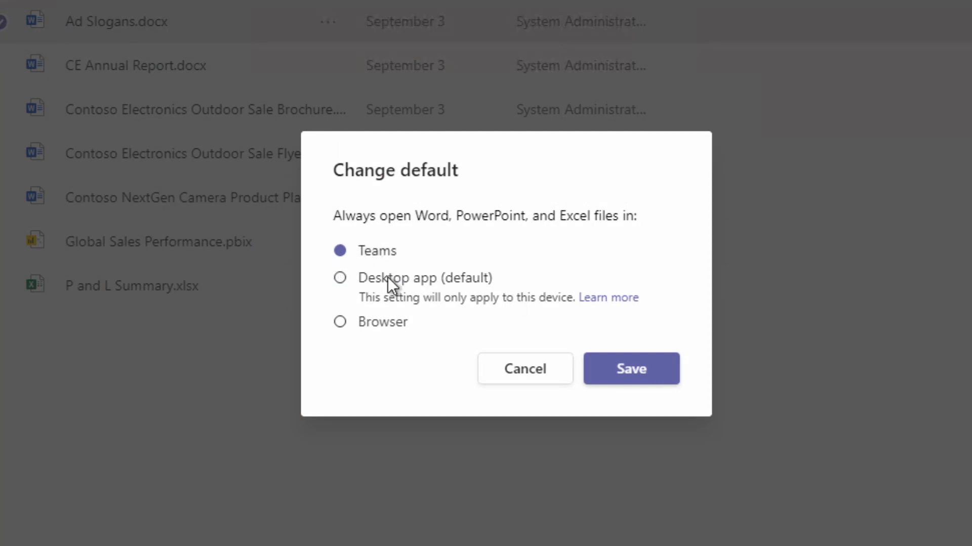
left_click(339, 278)
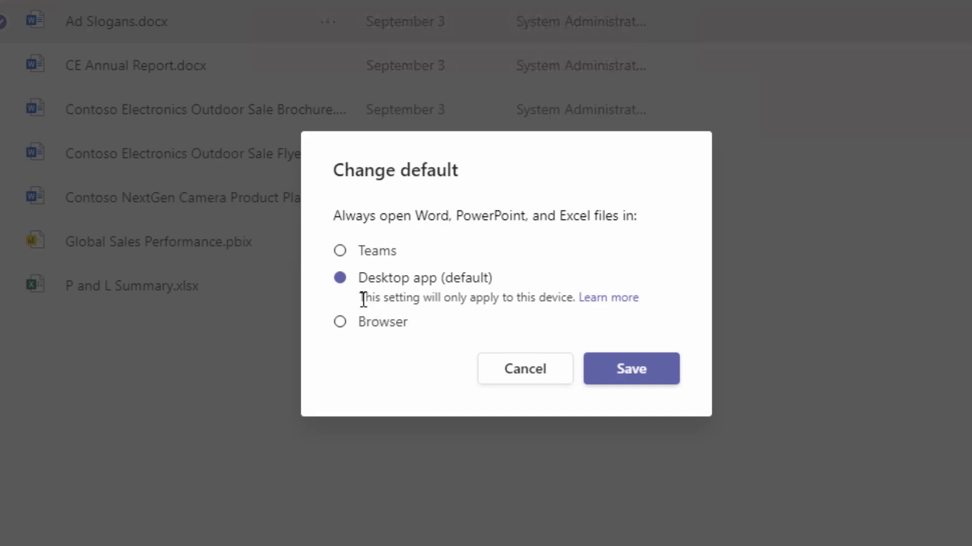
mouse_move(384, 299)
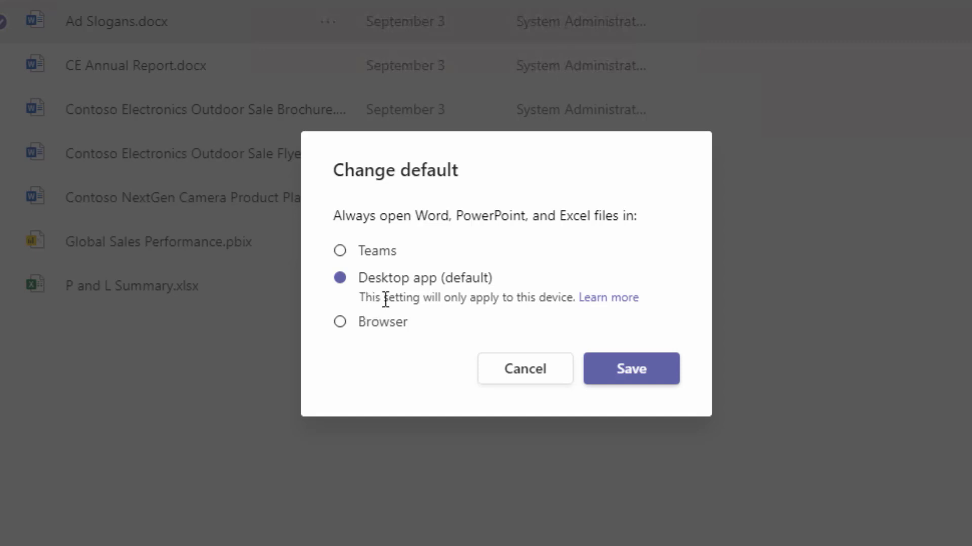
mouse_move(406, 301)
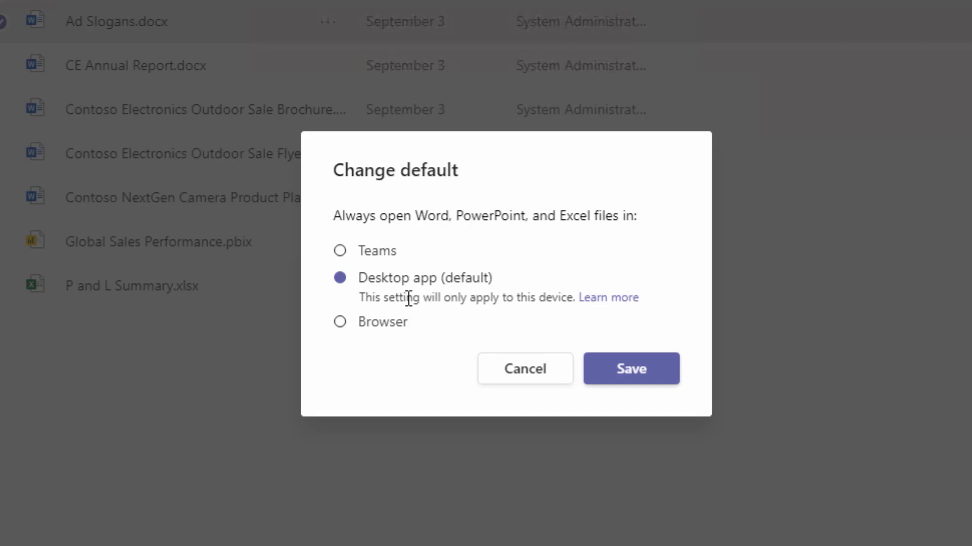
mouse_move(403, 292)
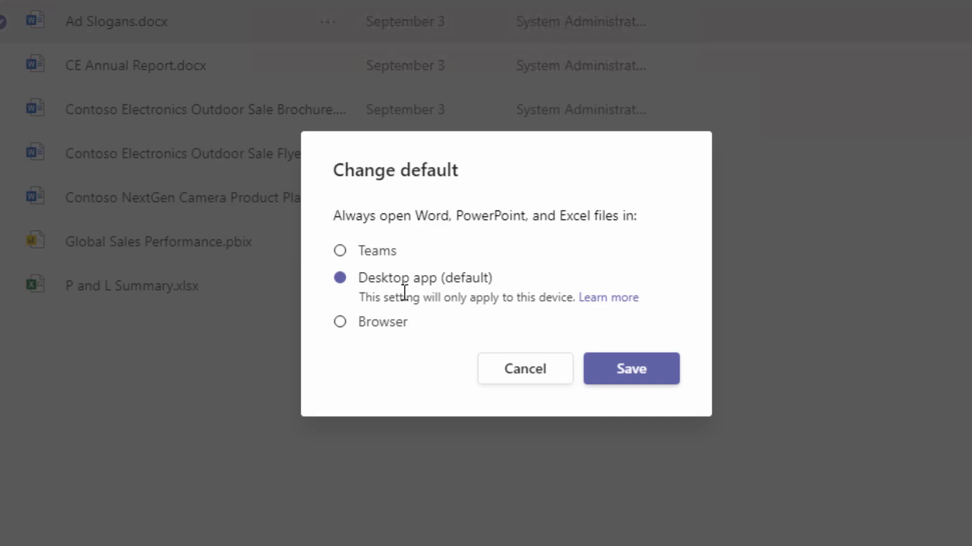
mouse_move(346, 330)
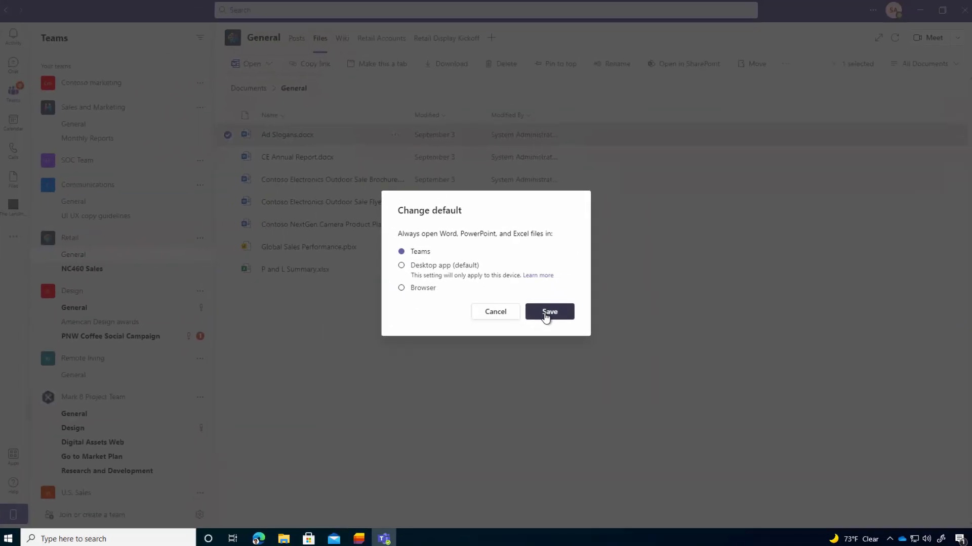
Step: Save Teams as the default opener, open Ad Slogans.docx inside Teams, then close it
left_click(548, 312)
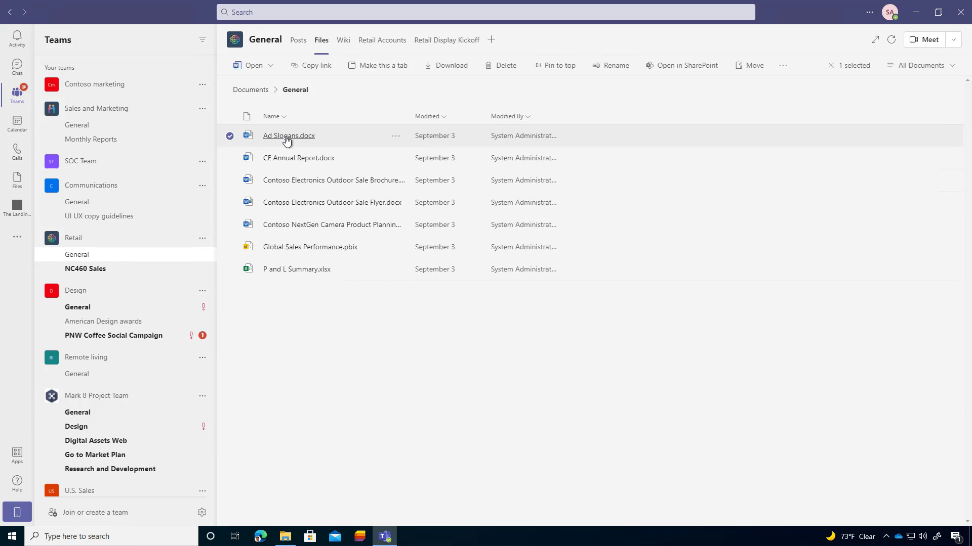
left_click(288, 136)
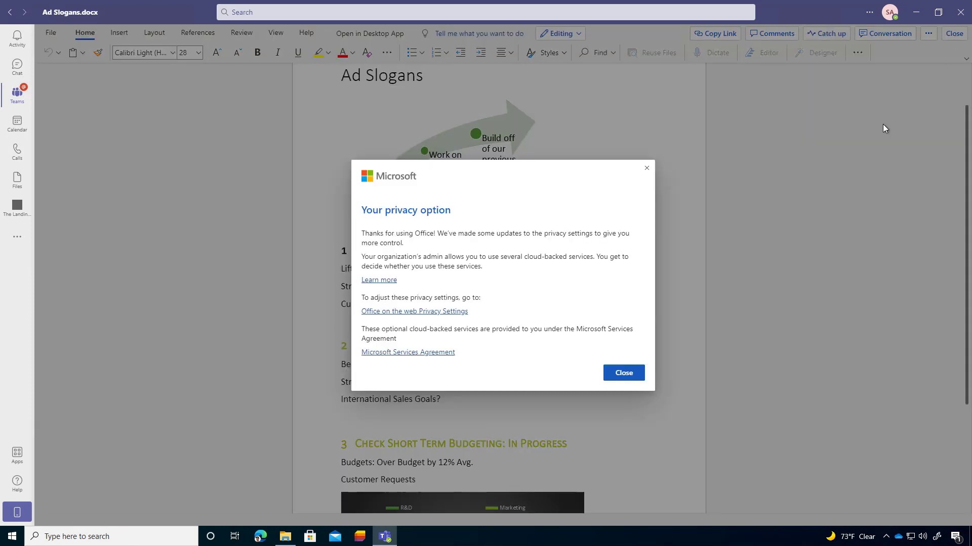
left_click(624, 372)
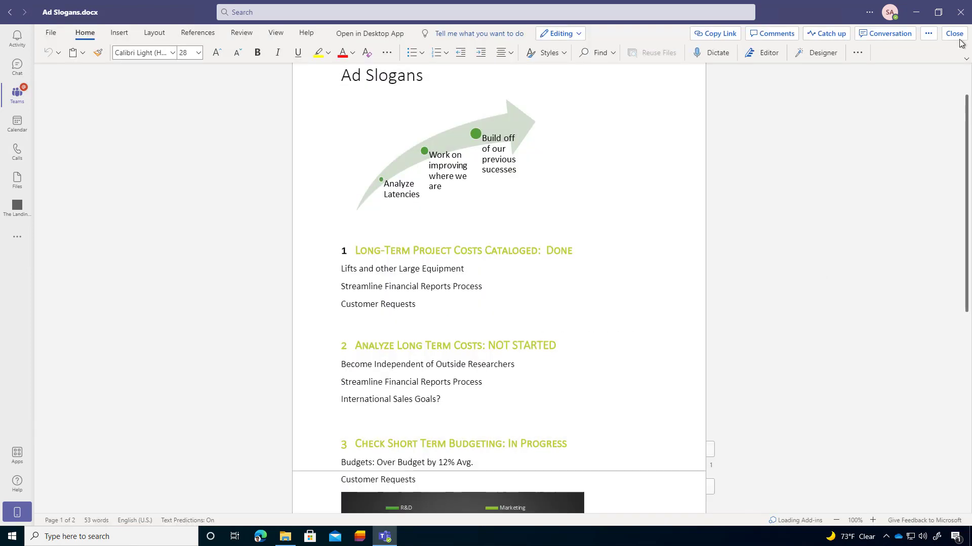
left_click(954, 32)
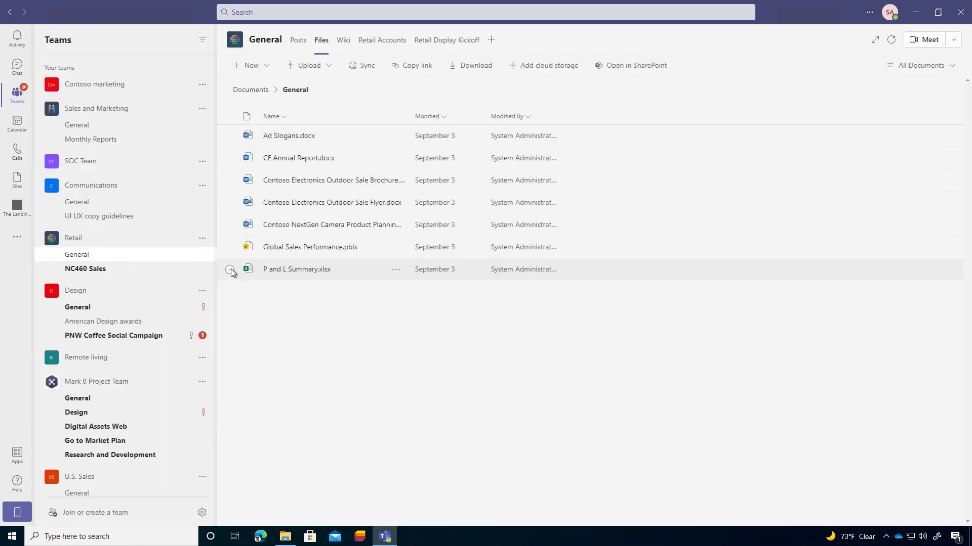
Step: For P and L Summary.xlsx, set the default opener to Desktop app and save
left_click(228, 269)
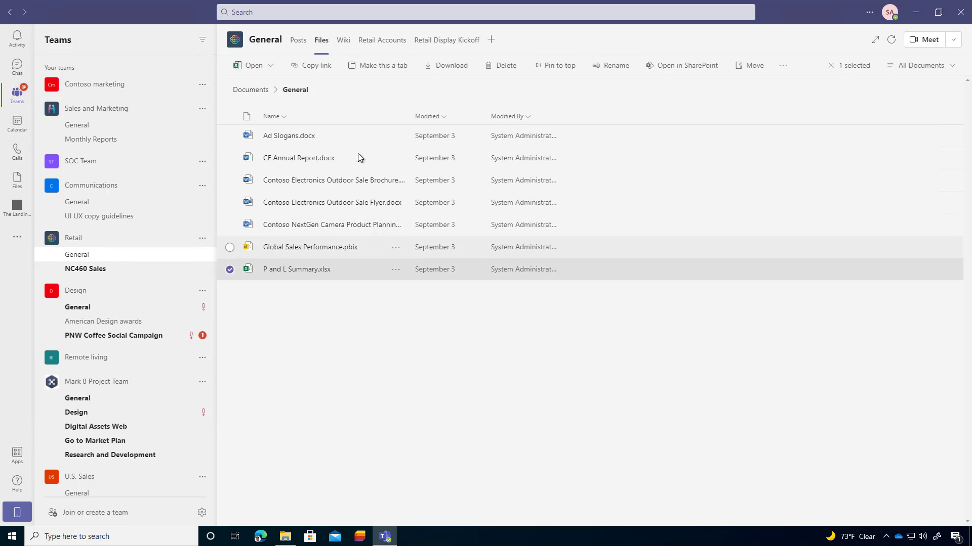
left_click(253, 65)
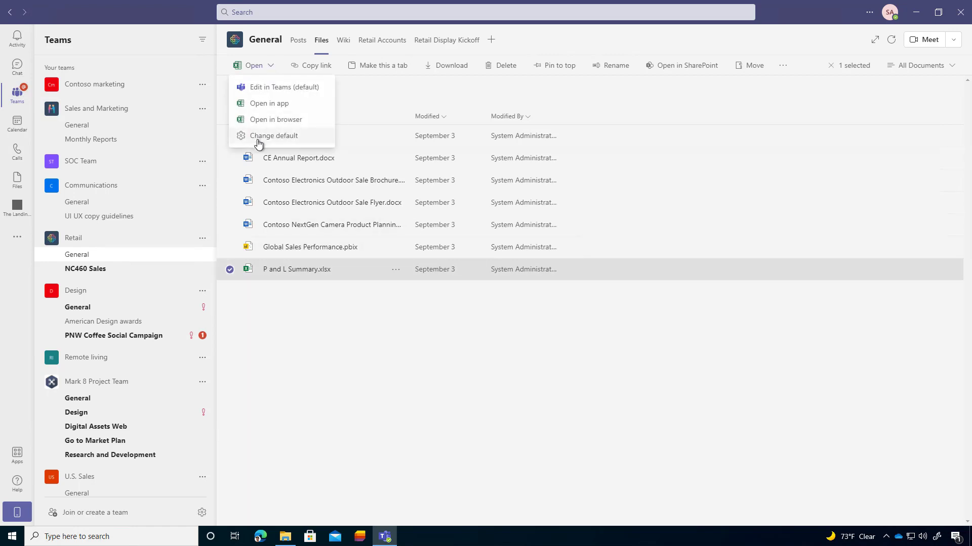
left_click(273, 135)
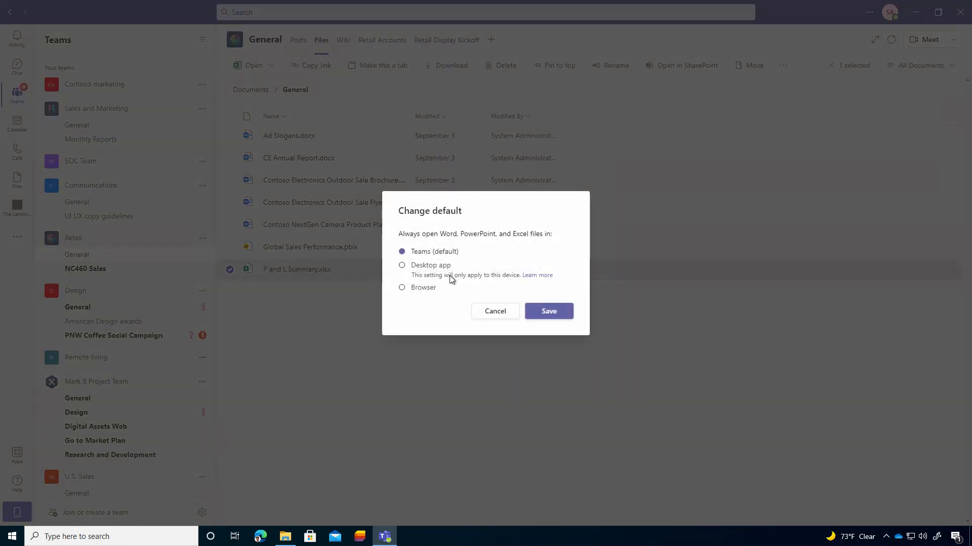
left_click(402, 266)
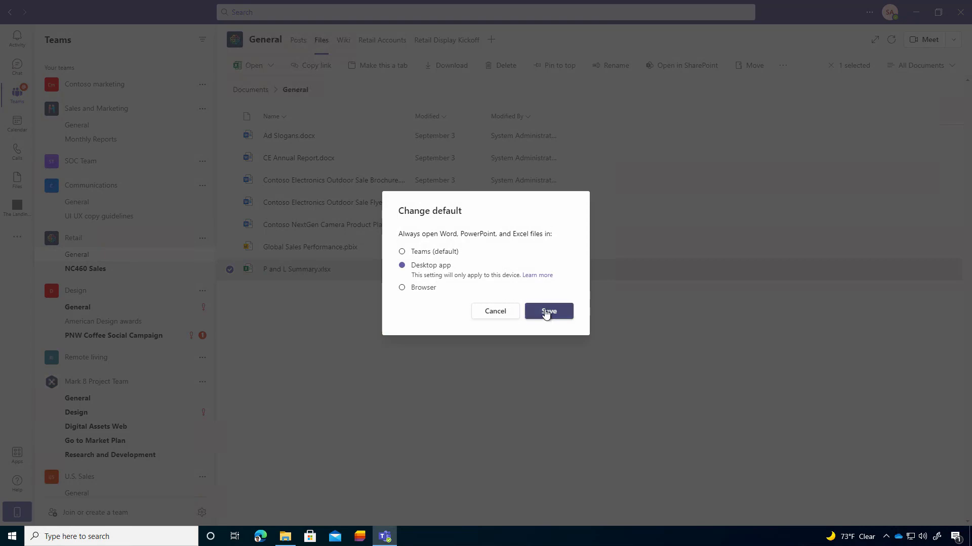
left_click(549, 312)
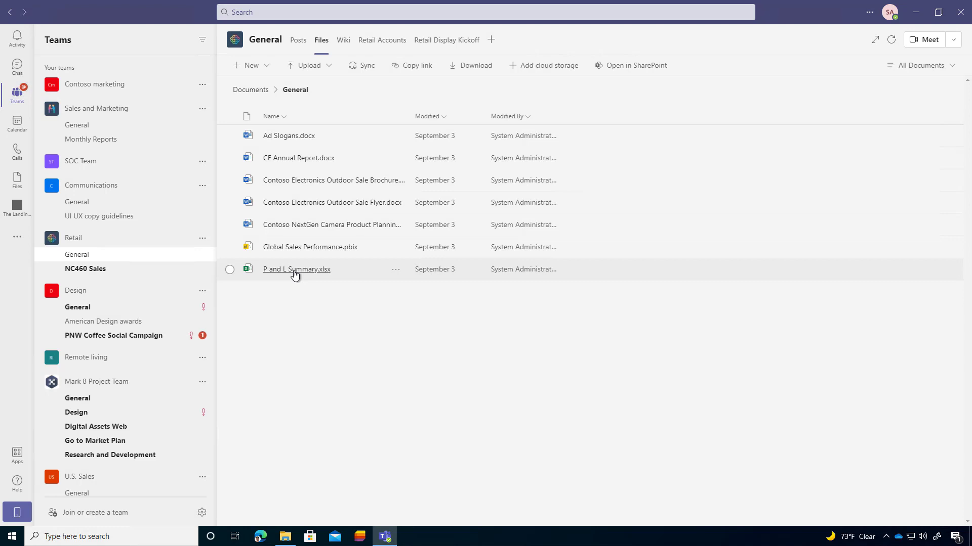
mouse_move(295, 271)
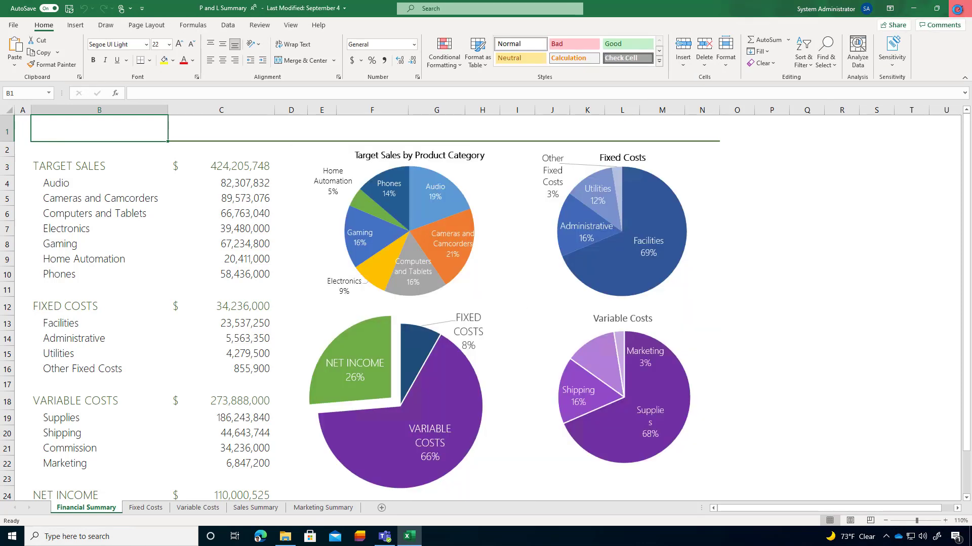
Step: Close the P and L Summary workbook in desktop Excel, returning to the Teams file list
left_click(384, 536)
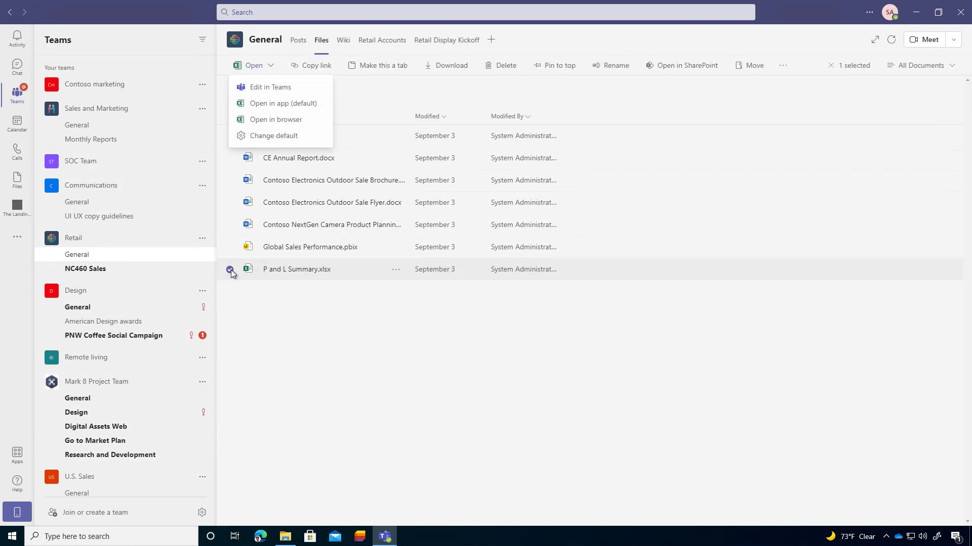
Step: Deselect the file and reach Teams Settings from the profile ... menu
left_click(231, 269)
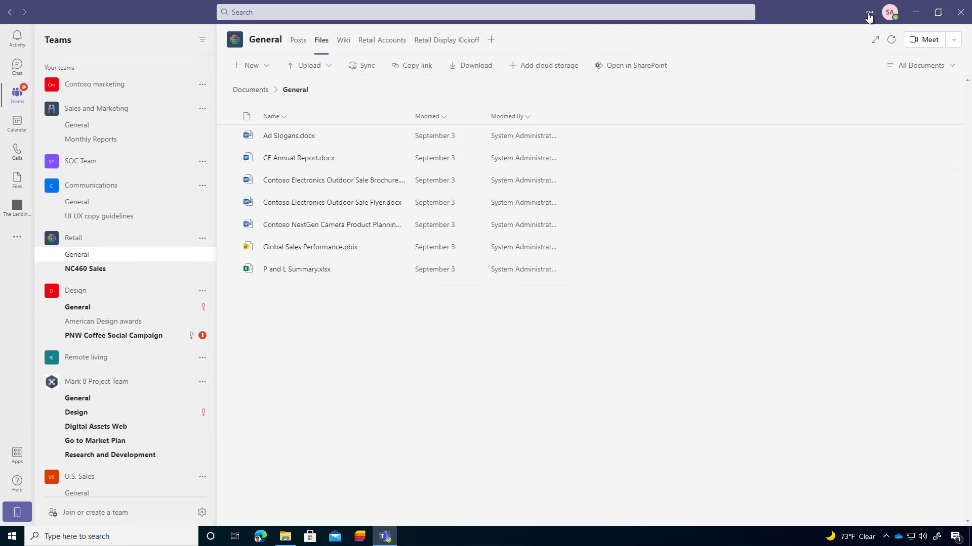
left_click(866, 12)
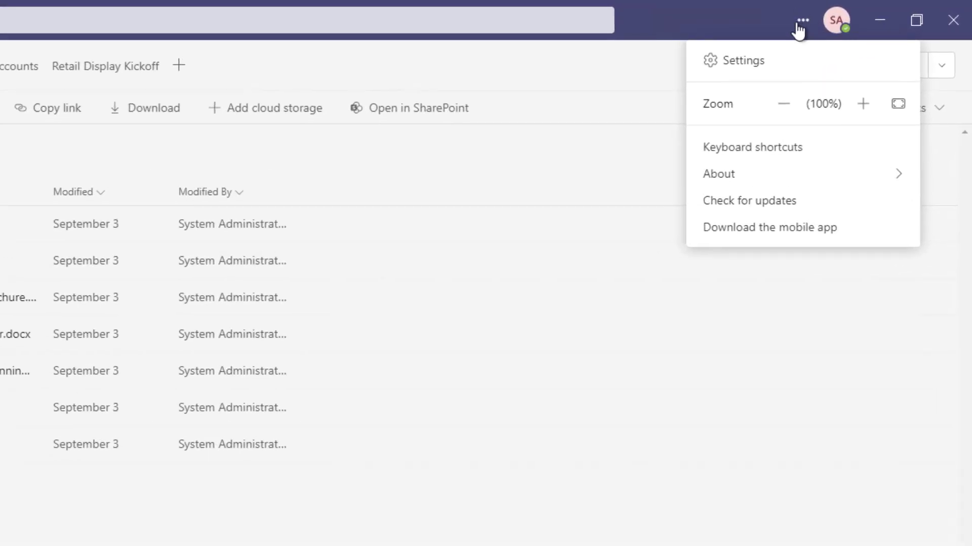
mouse_move(730, 69)
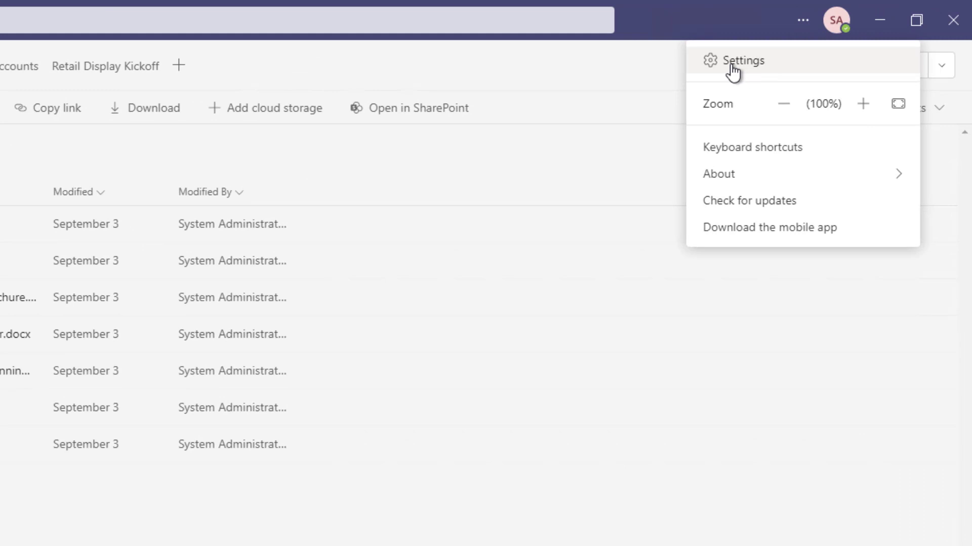
left_click(745, 60)
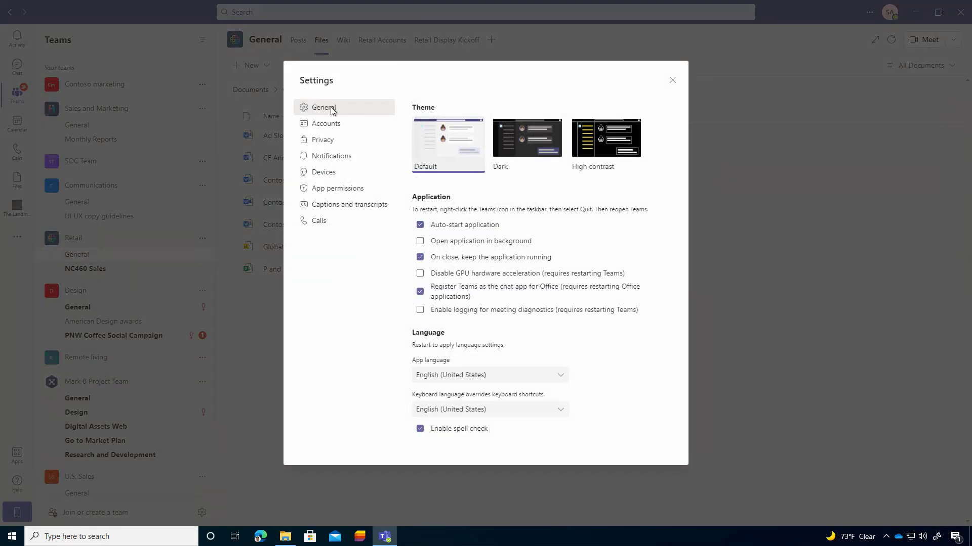
scroll("down", 3)
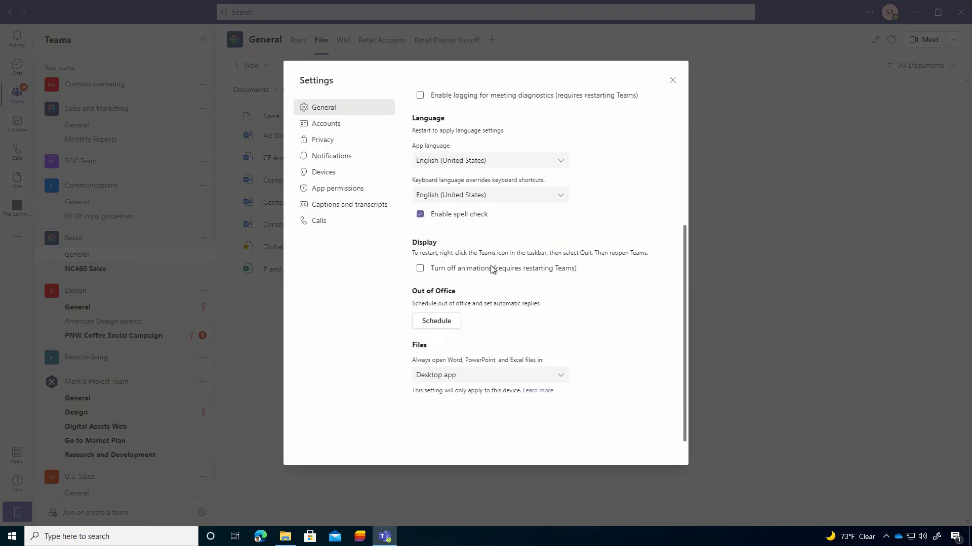
mouse_move(429, 349)
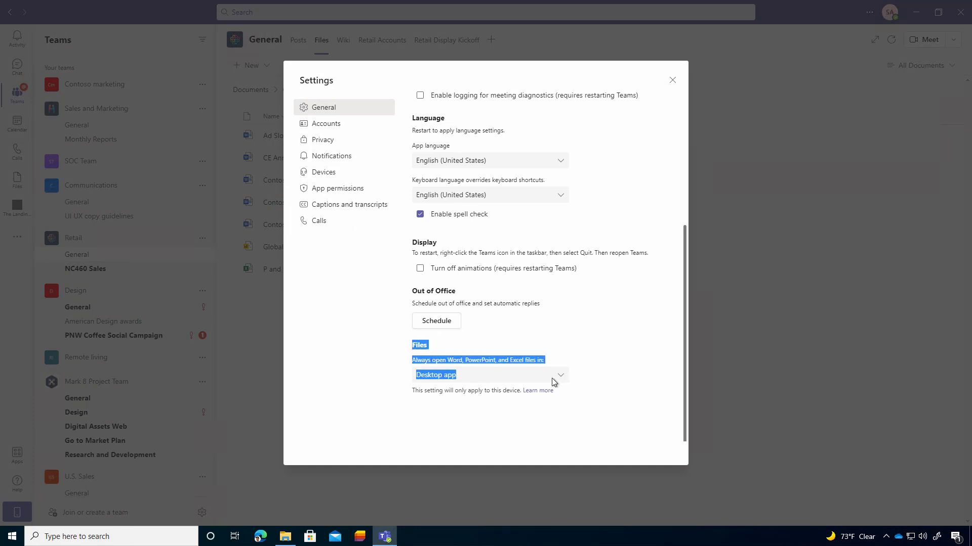
left_click(490, 374)
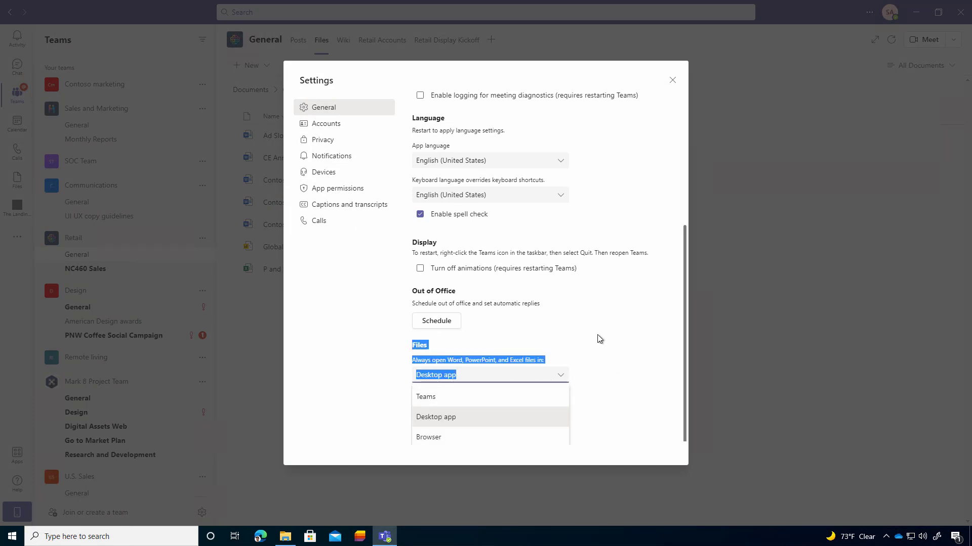
left_click(435, 417)
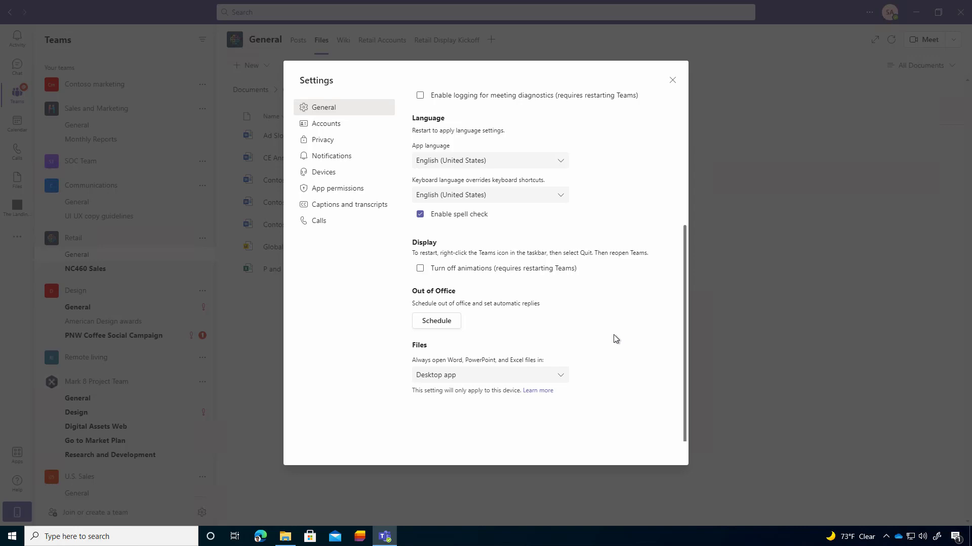